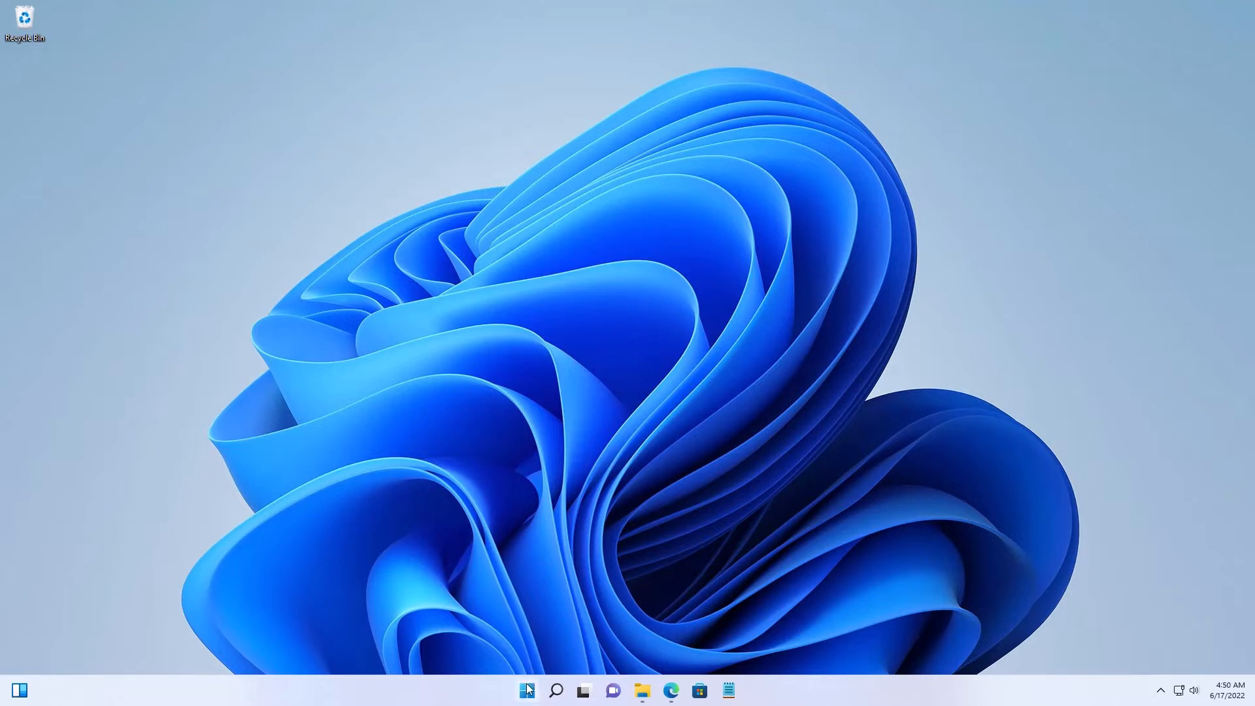
Launch Windows Settings from the Start button's quick link menu.
{"action": "right_click", "coordinate": [526, 690]}
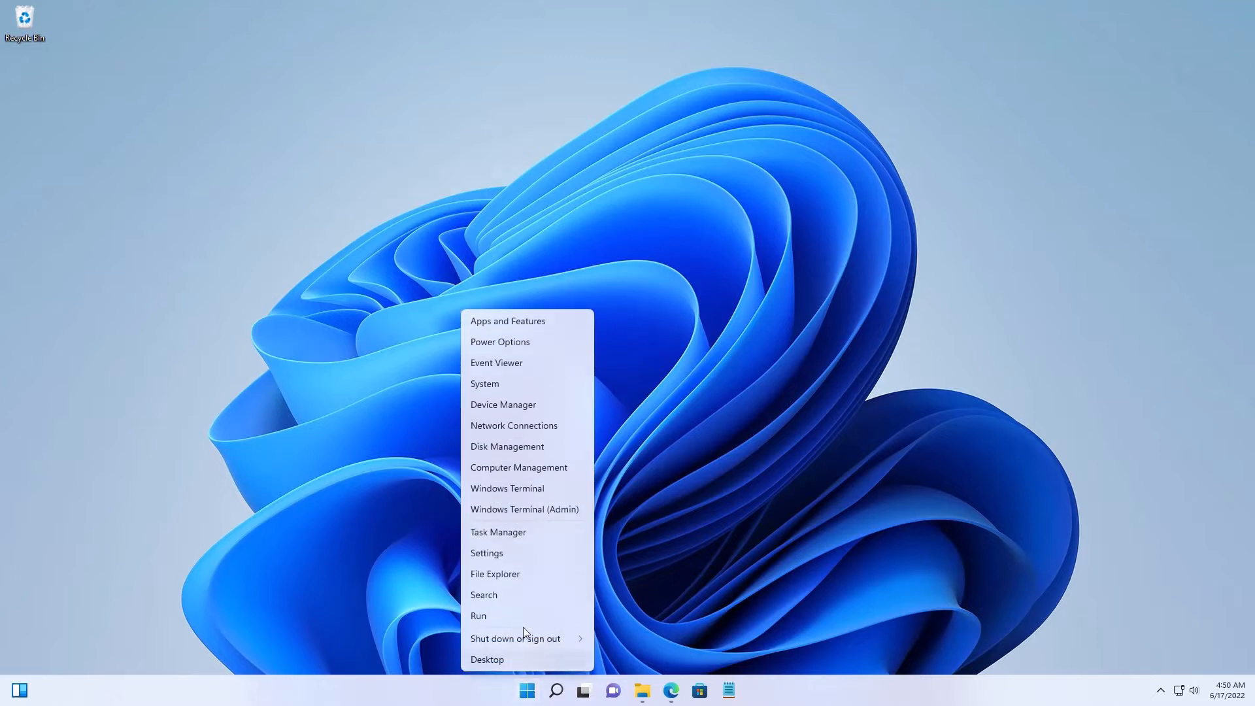
{"action": "left_click", "coordinate": [485, 552]}
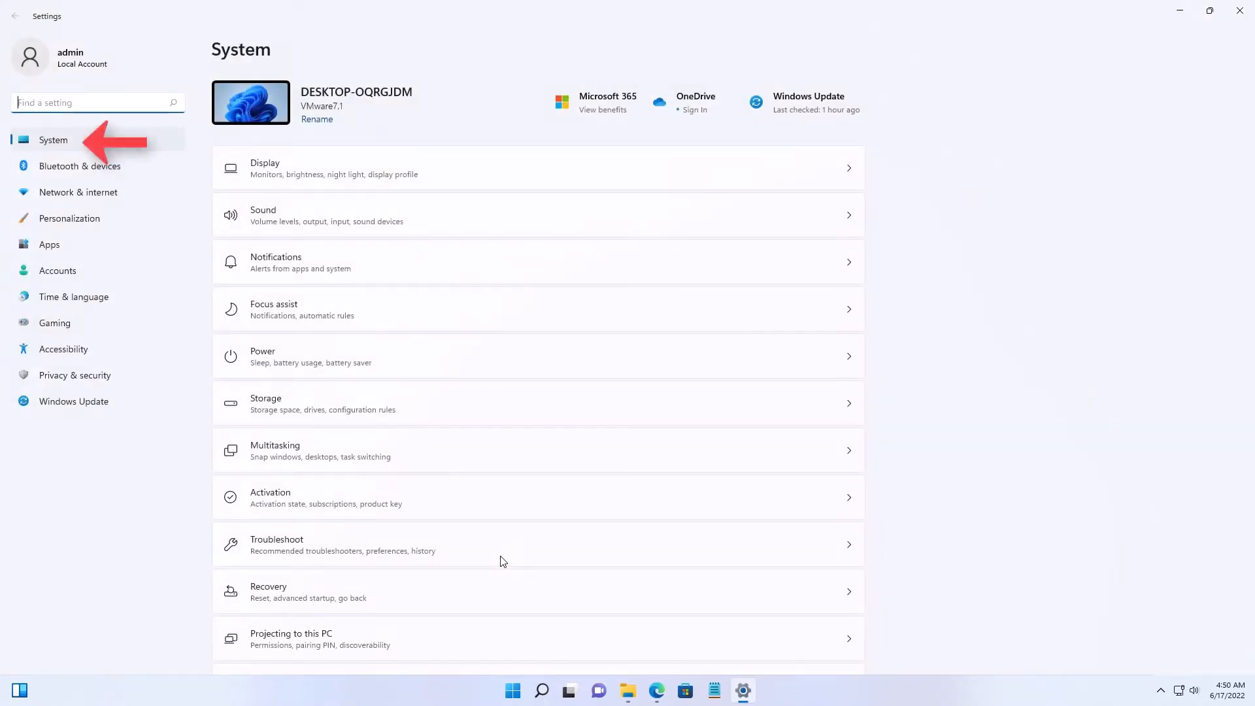
{"action": "mouse_move", "coordinate": [604, 516]}
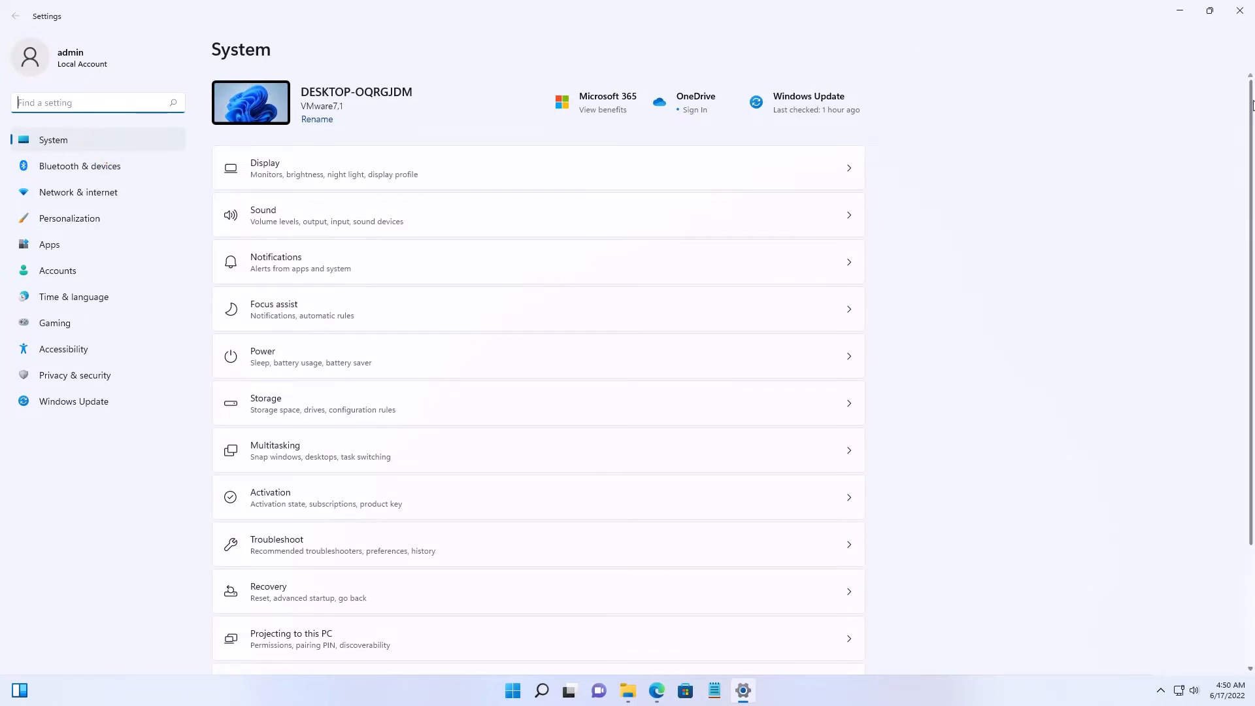
Scroll the System page down to reveal the Clipboard entry.
{"action": "scroll", "scroll_direction": "down", "scroll_amount": 3}
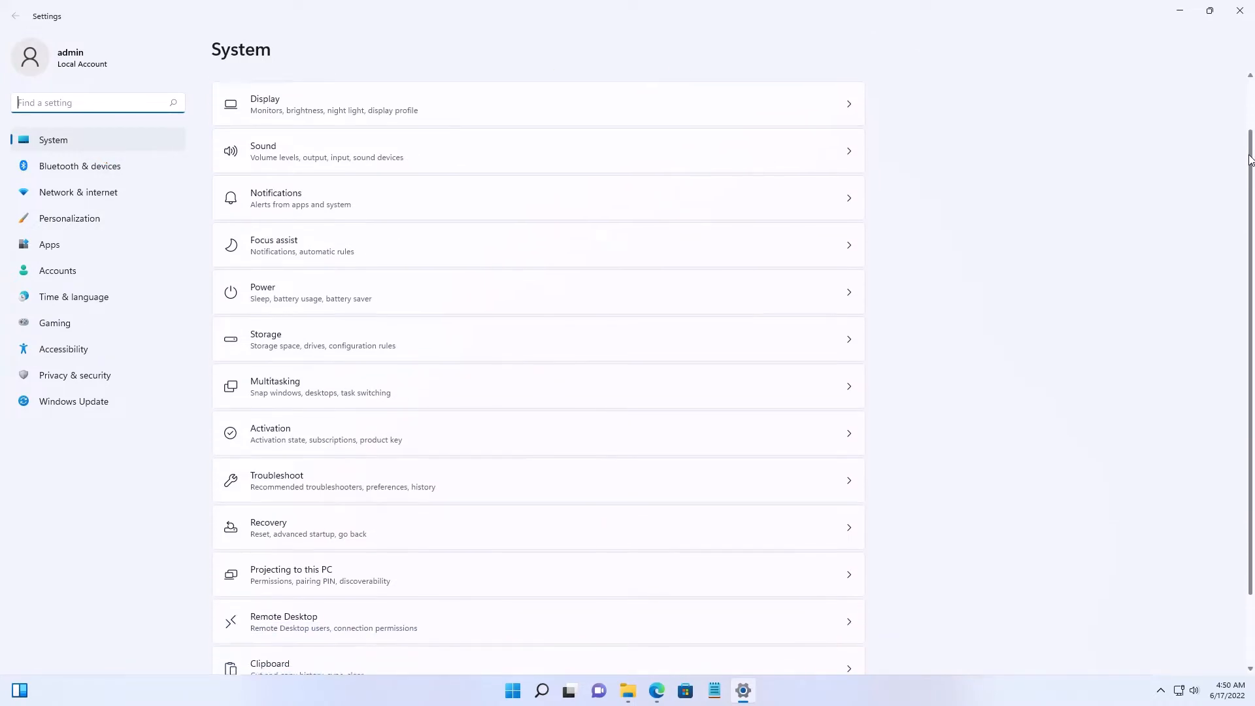
{"action": "scroll", "scroll_direction": "down", "scroll_amount": 3}
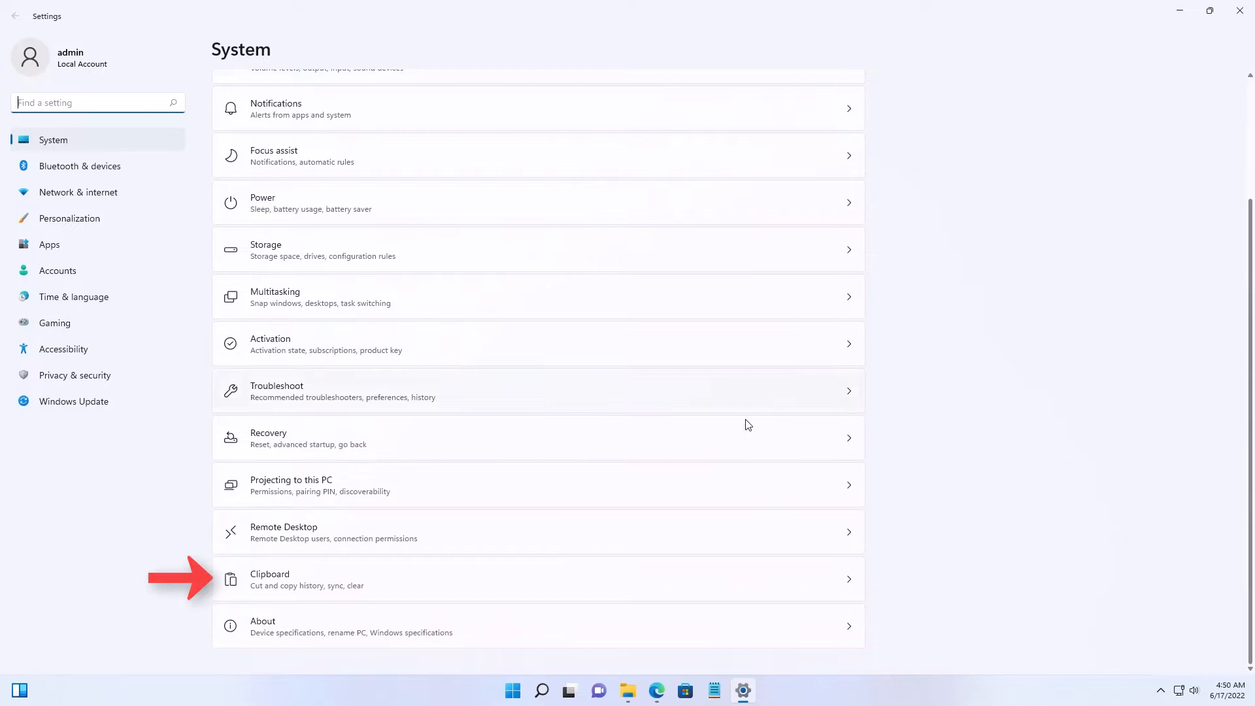
{"action": "mouse_move", "coordinate": [279, 584]}
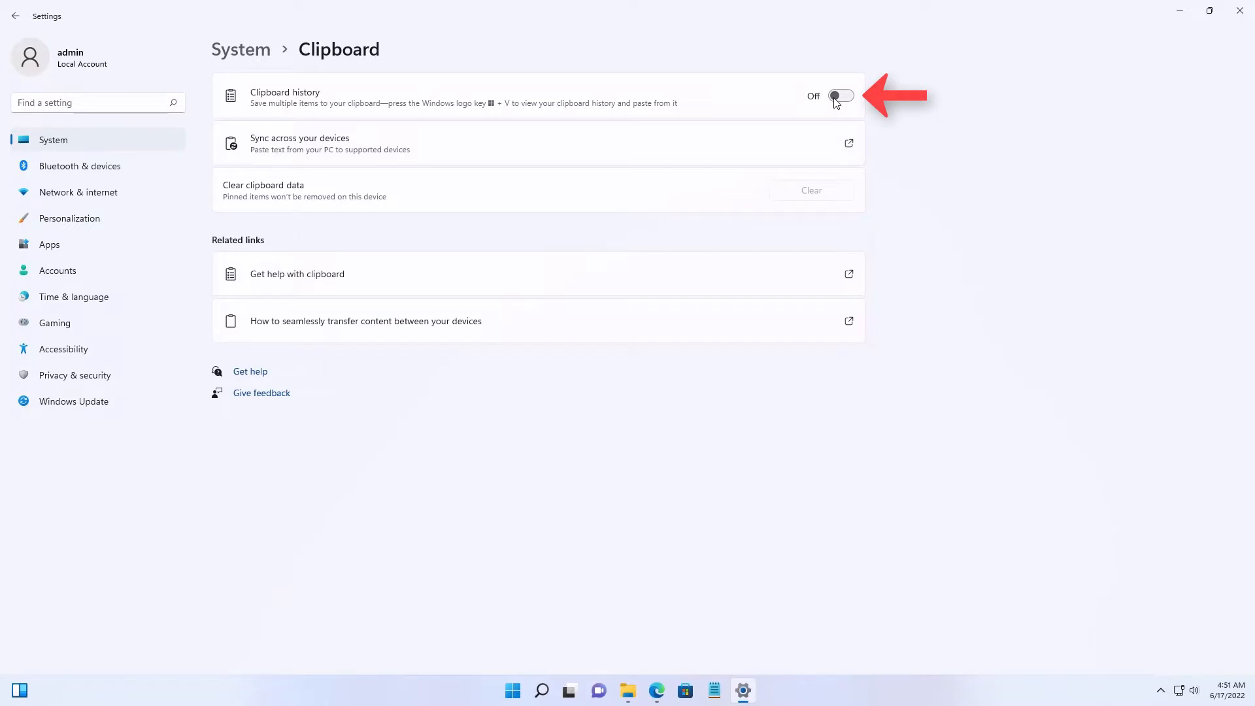
Switch Clipboard history to On and close the Settings window.
{"action": "left_click", "coordinate": [841, 96]}
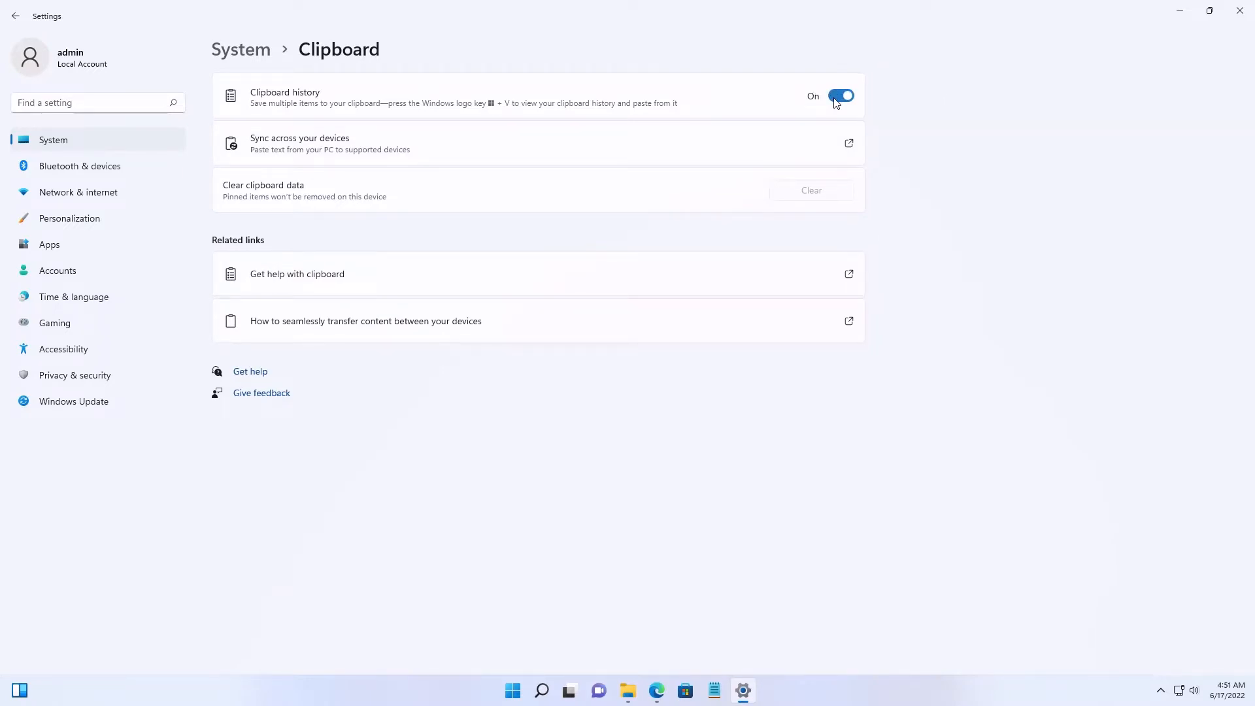
{"action": "mouse_move", "coordinate": [1244, 11]}
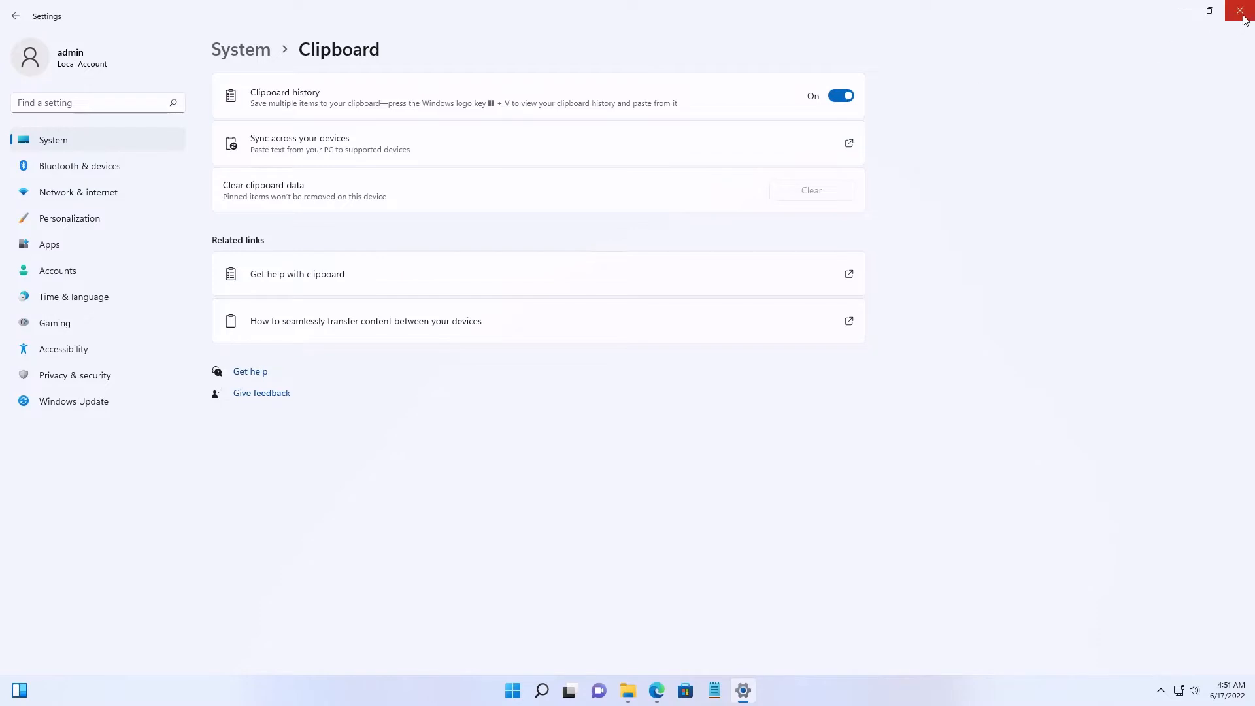
{"action": "mouse_move", "coordinate": [1244, 10]}
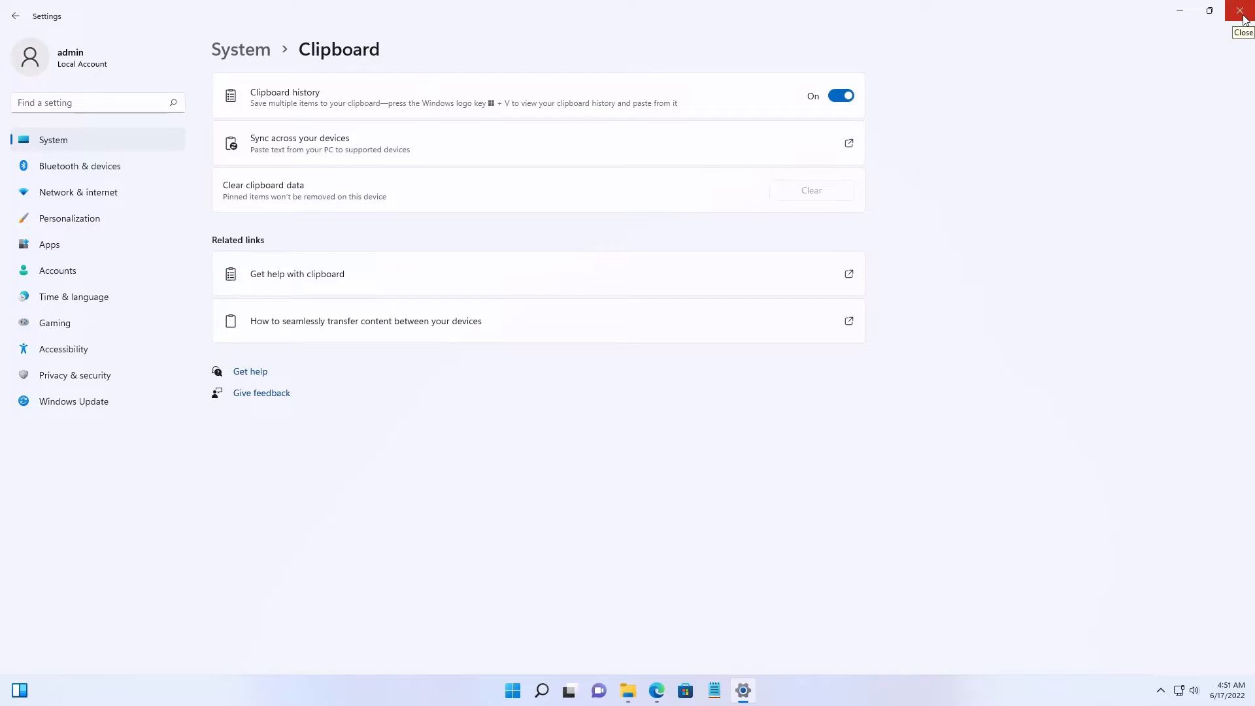
{"action": "left_click", "coordinate": [1243, 11]}
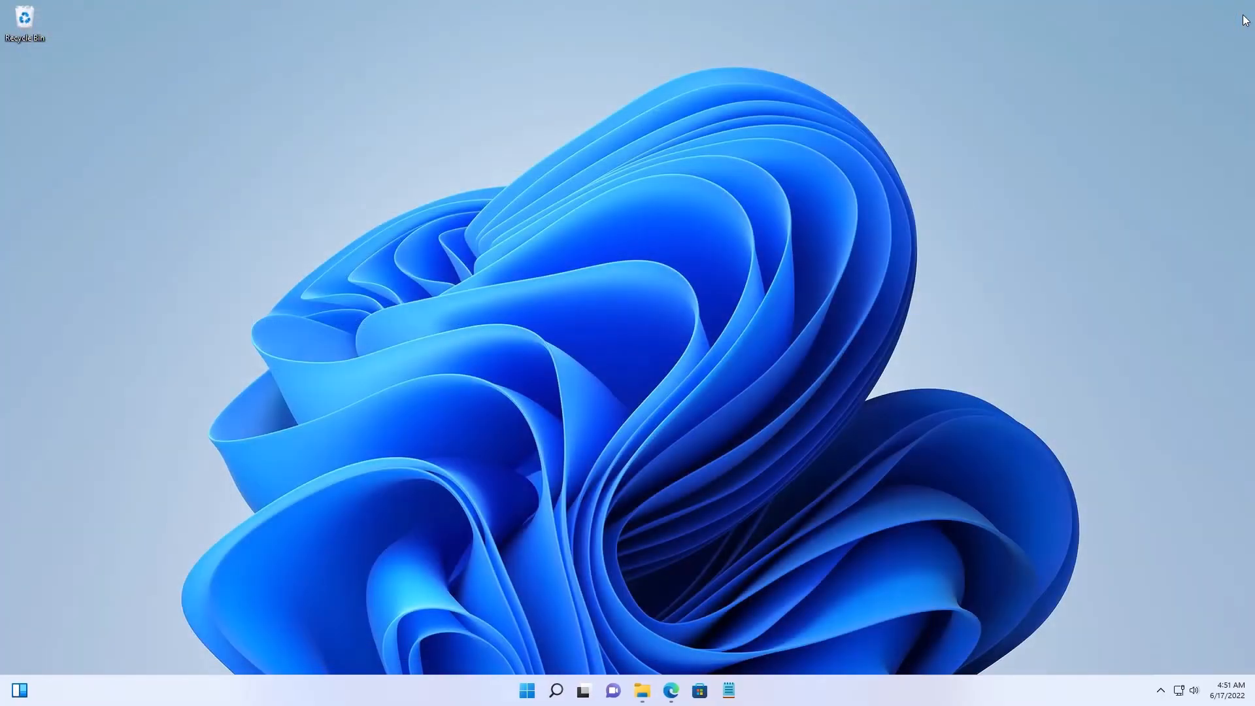
{"action": "mouse_move", "coordinate": [624, 499]}
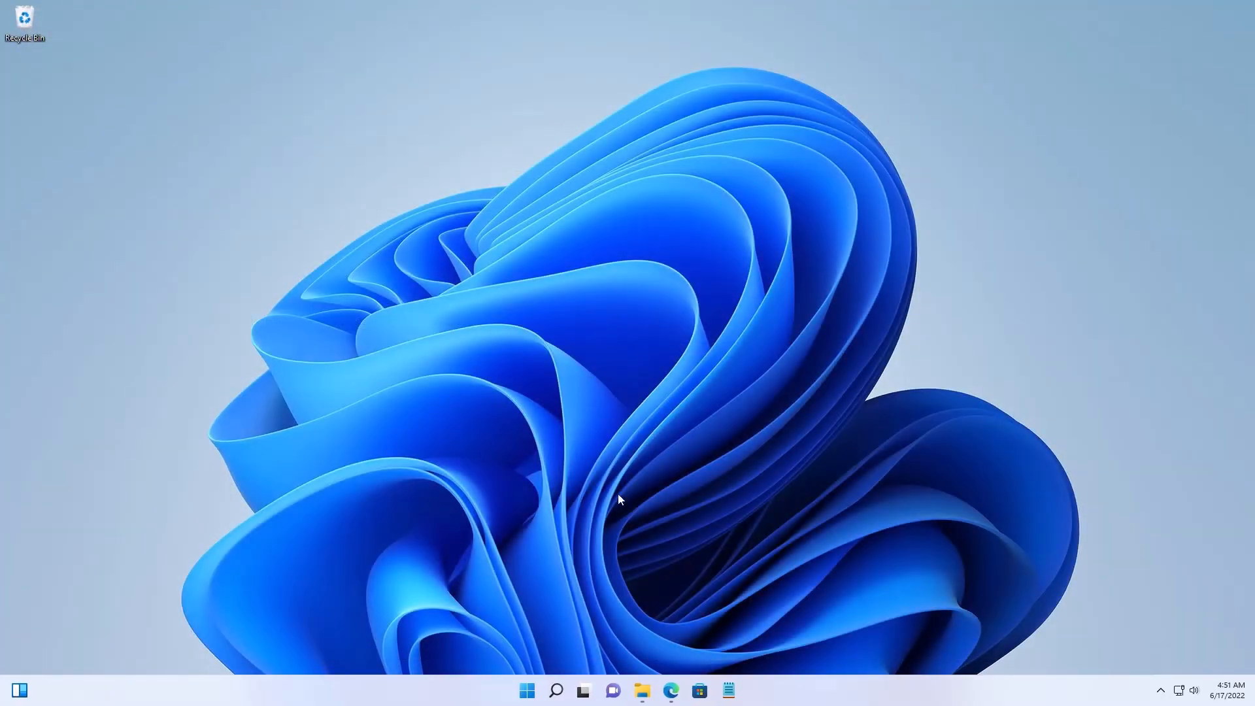
{"action": "mouse_move", "coordinate": [671, 690]}
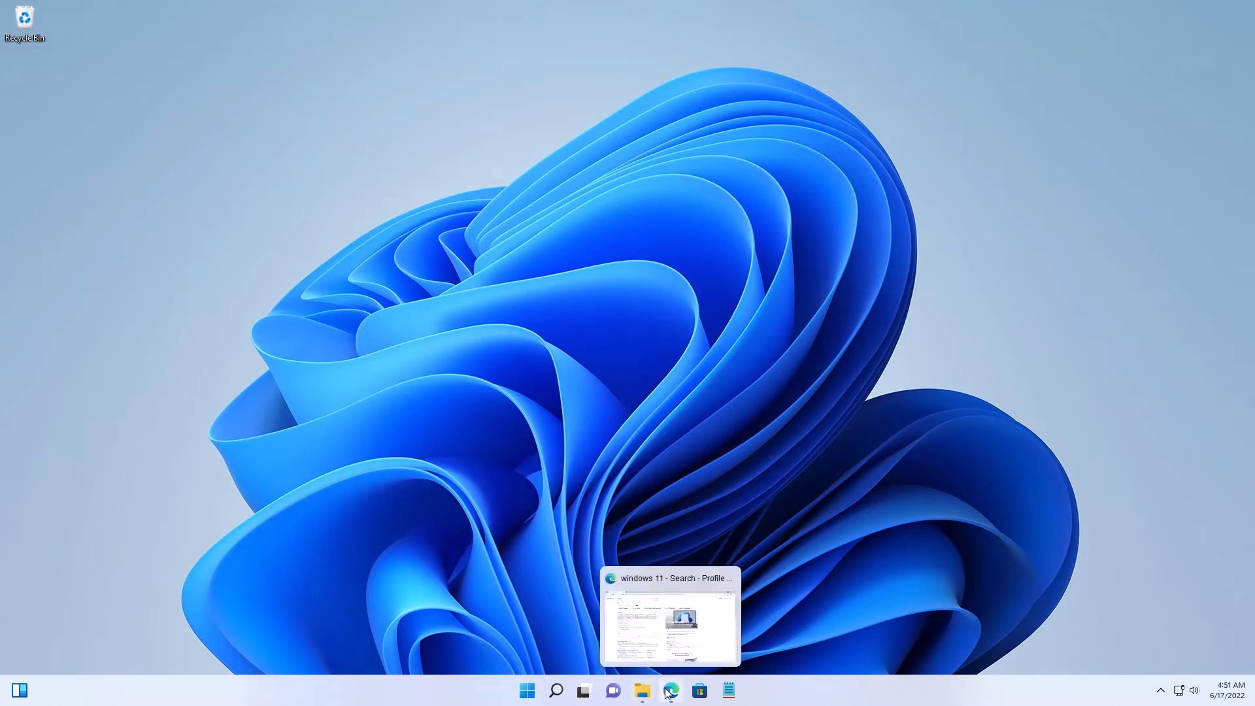
Bring up the Edge 'windows 11' search results alongside an empty Notepad window.
{"action": "left_click", "coordinate": [669, 617]}
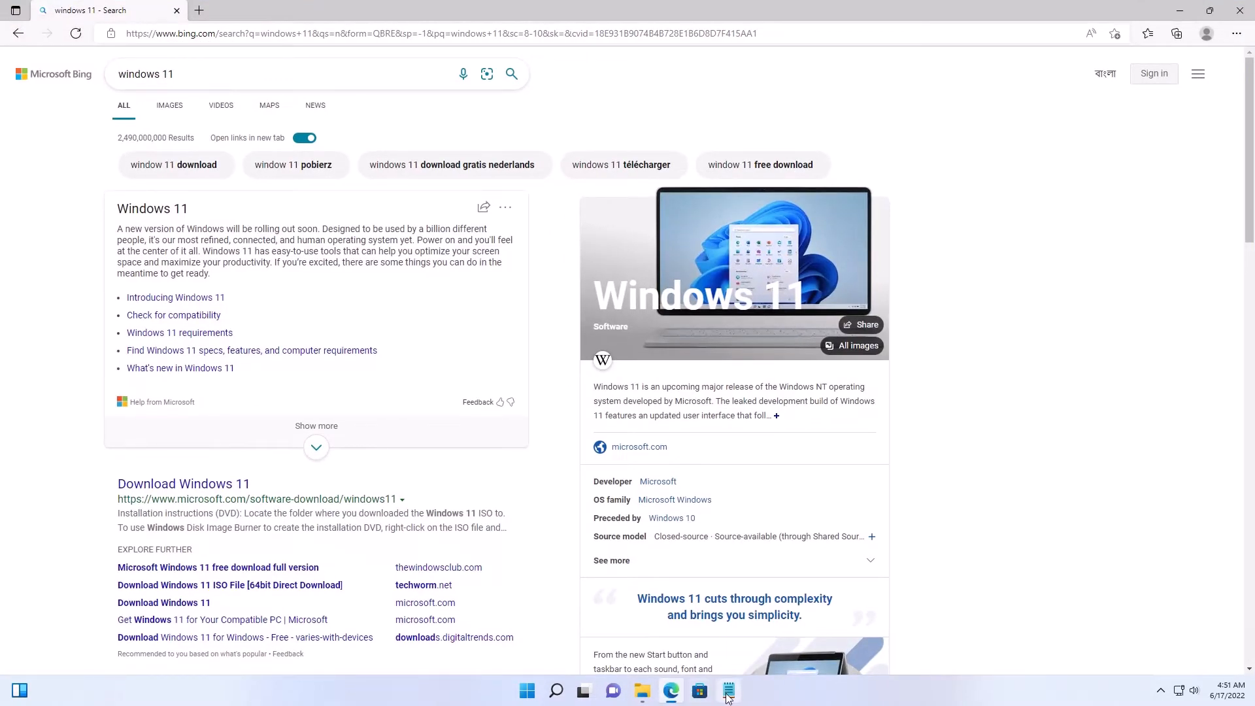
{"action": "left_click", "coordinate": [727, 691]}
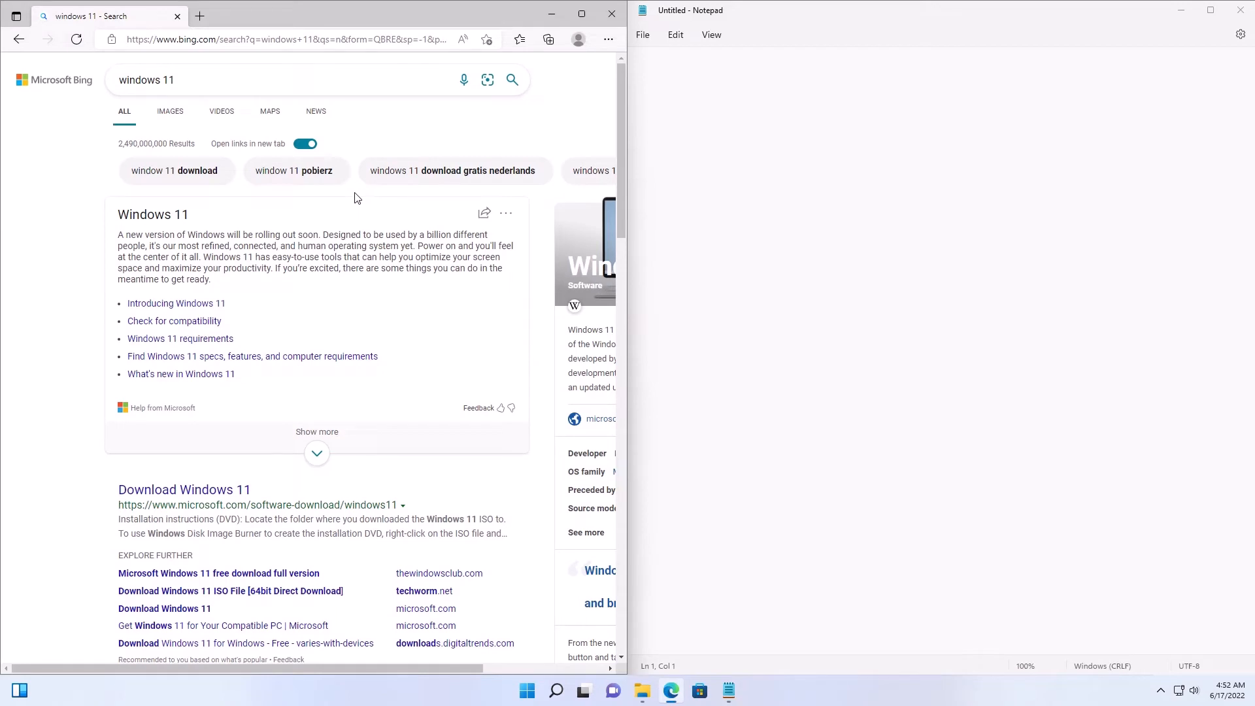
{"action": "mouse_move", "coordinate": [117, 243]}
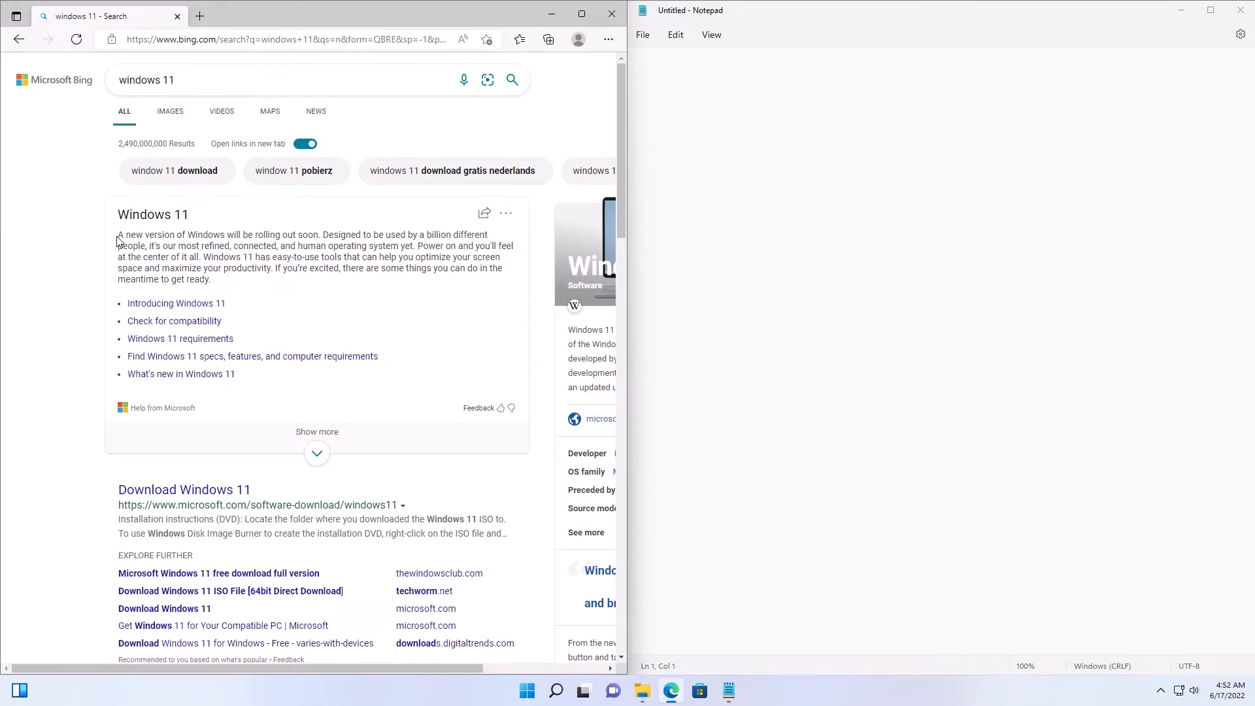
Copy the 'Introducing Windows 11' heading text from Edge, then focus Notepad.
{"action": "double_click", "coordinate": [144, 214]}
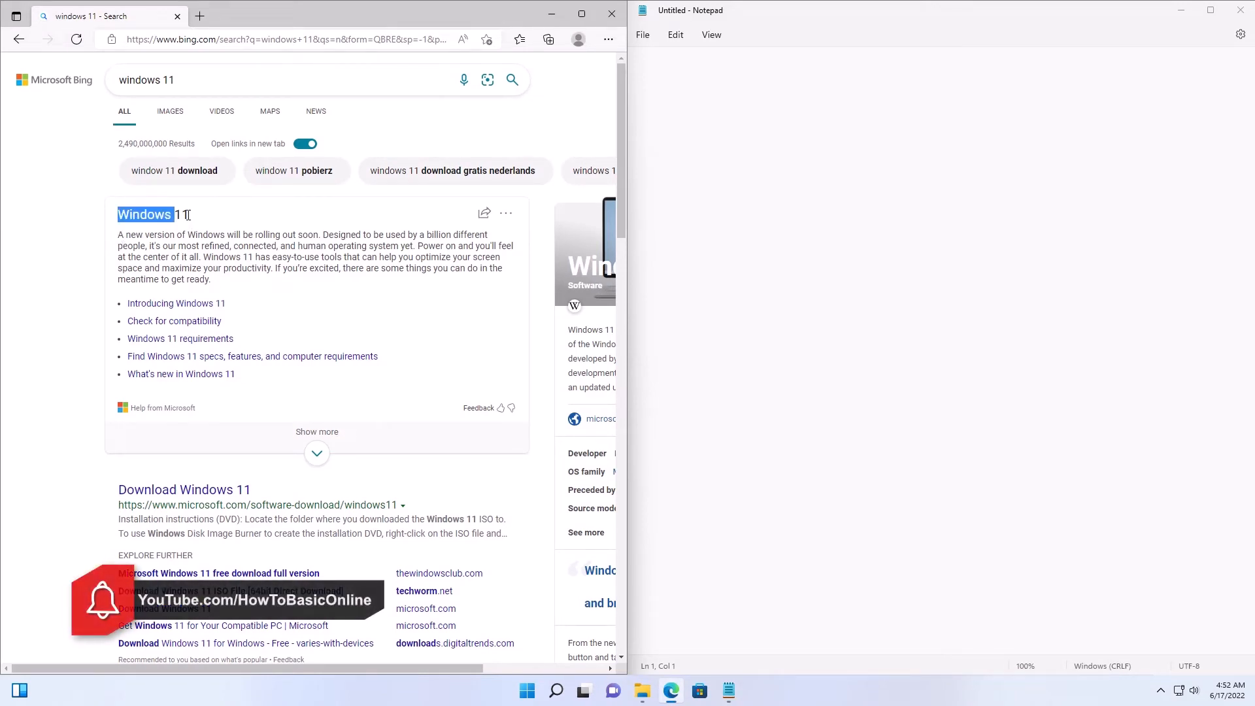
{"action": "right_click", "coordinate": [182, 214]}
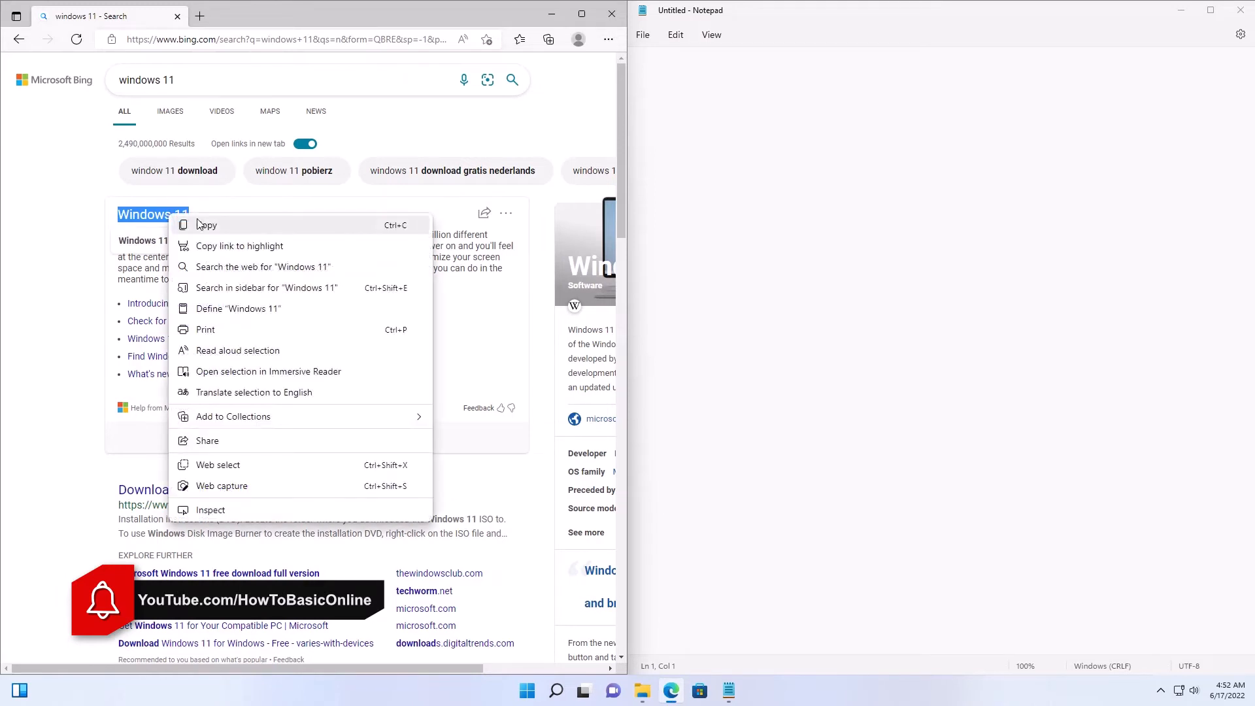
{"action": "left_click", "coordinate": [92, 264]}
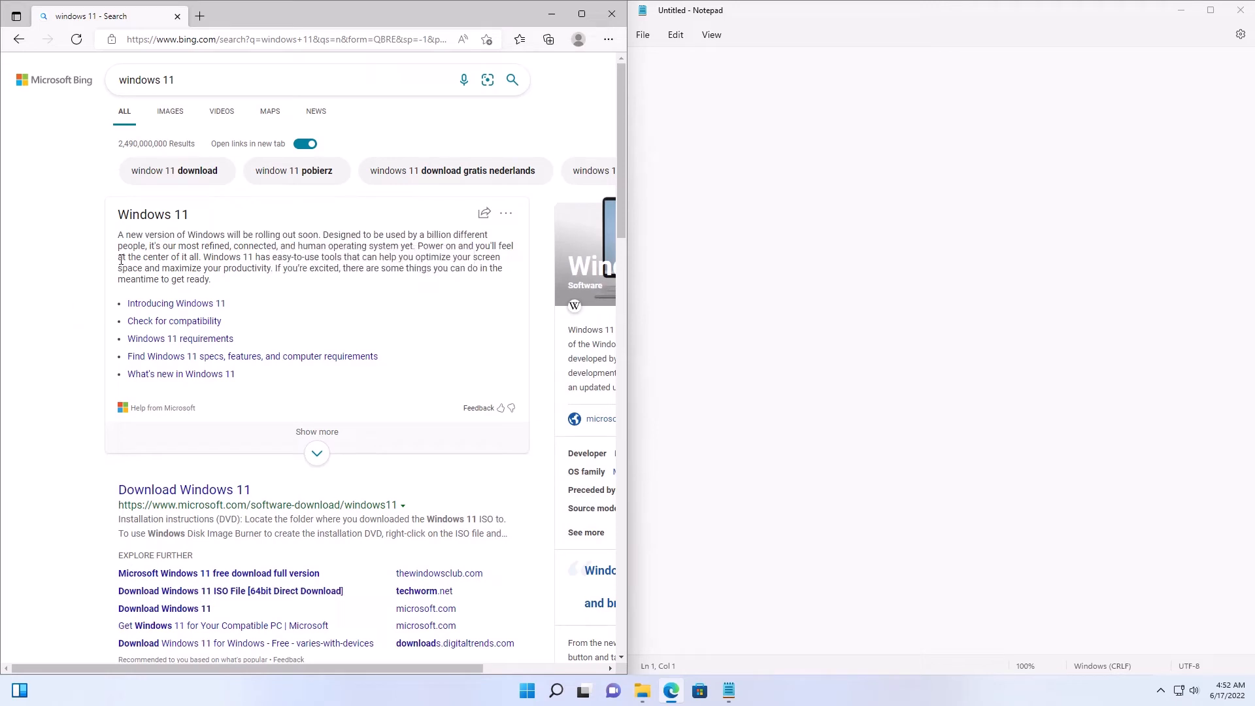
{"action": "mouse_move", "coordinate": [136, 303]}
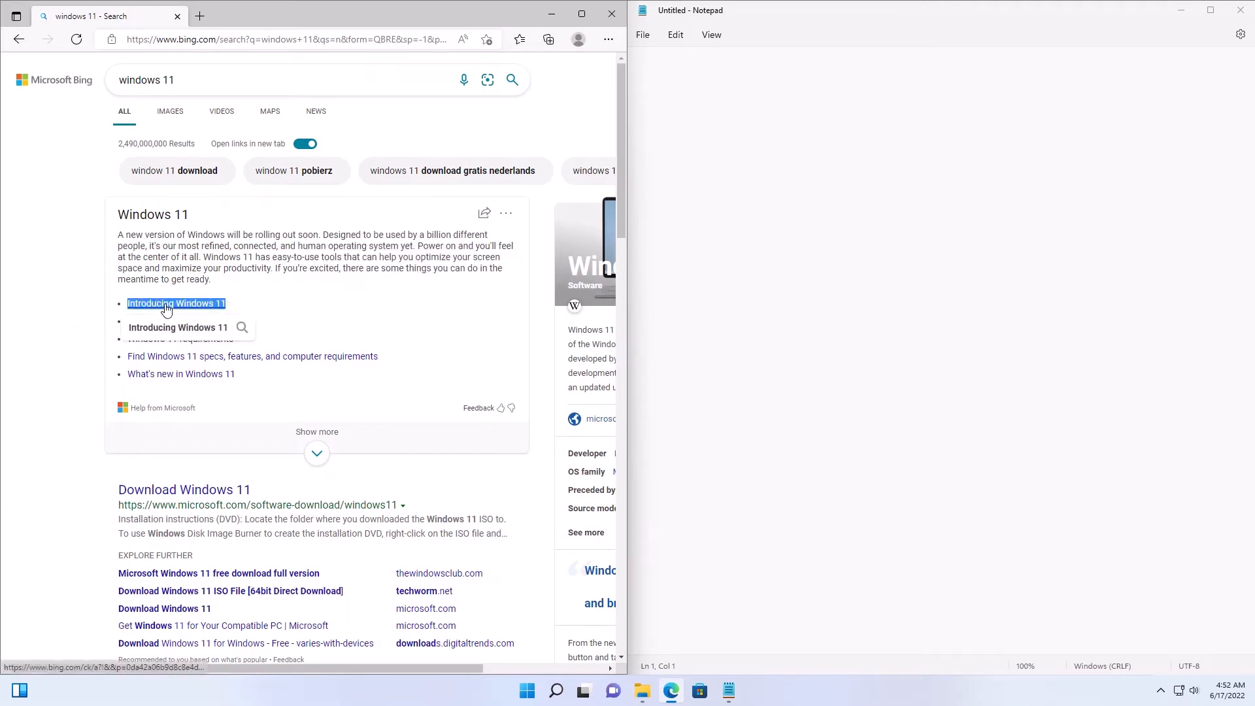
{"action": "mouse_move", "coordinate": [152, 381]}
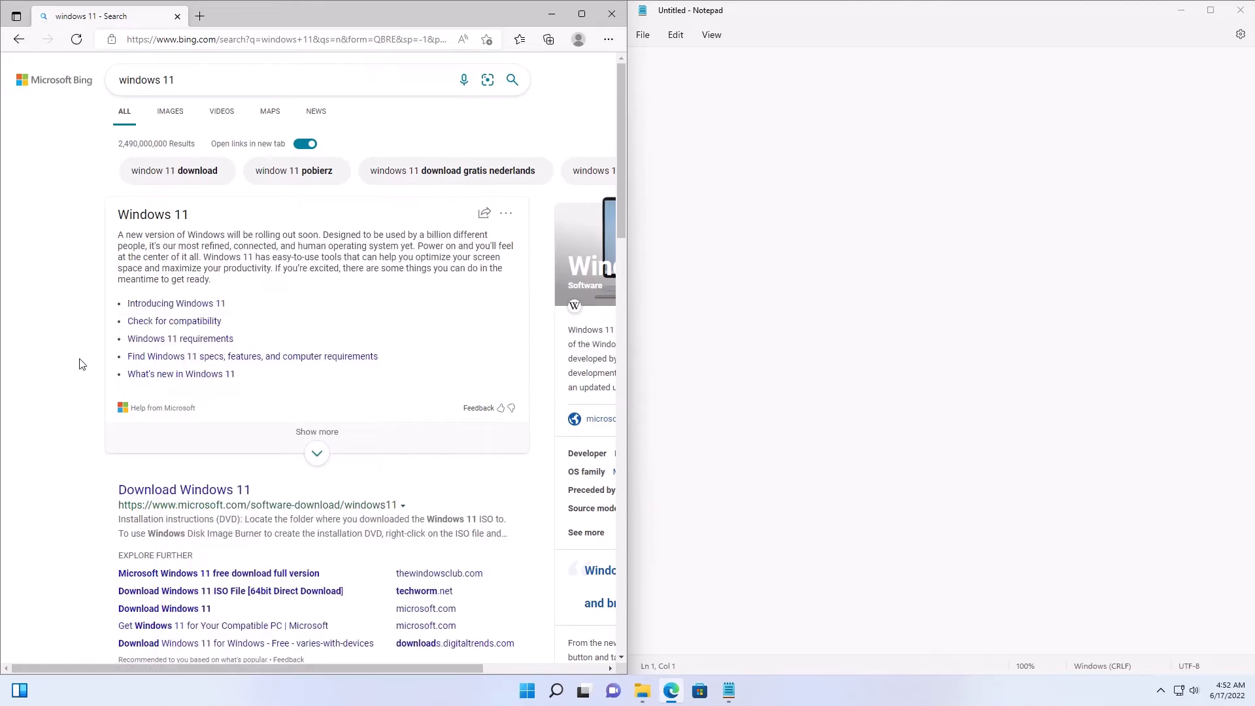
{"action": "left_click", "coordinate": [678, 132]}
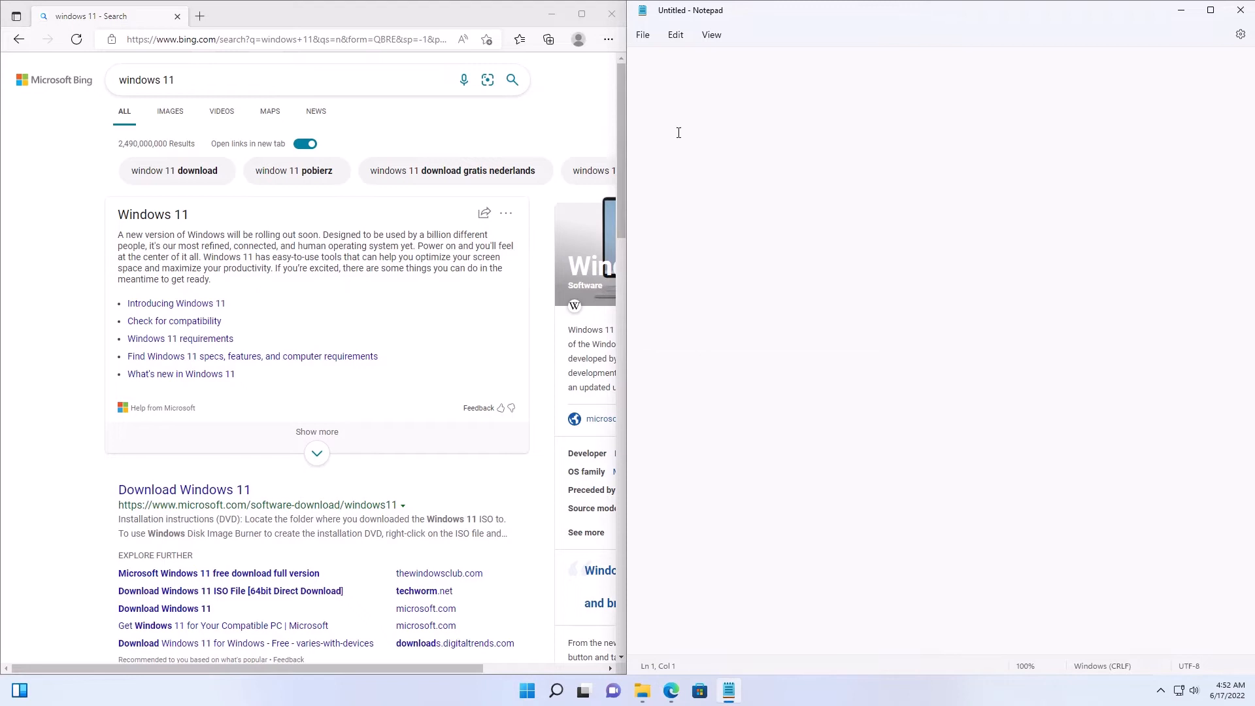
Paste 'Introducing Windows 11' into Notepad from the Win+V clipboard panel.
{"action": "key", "text": "win+v"}
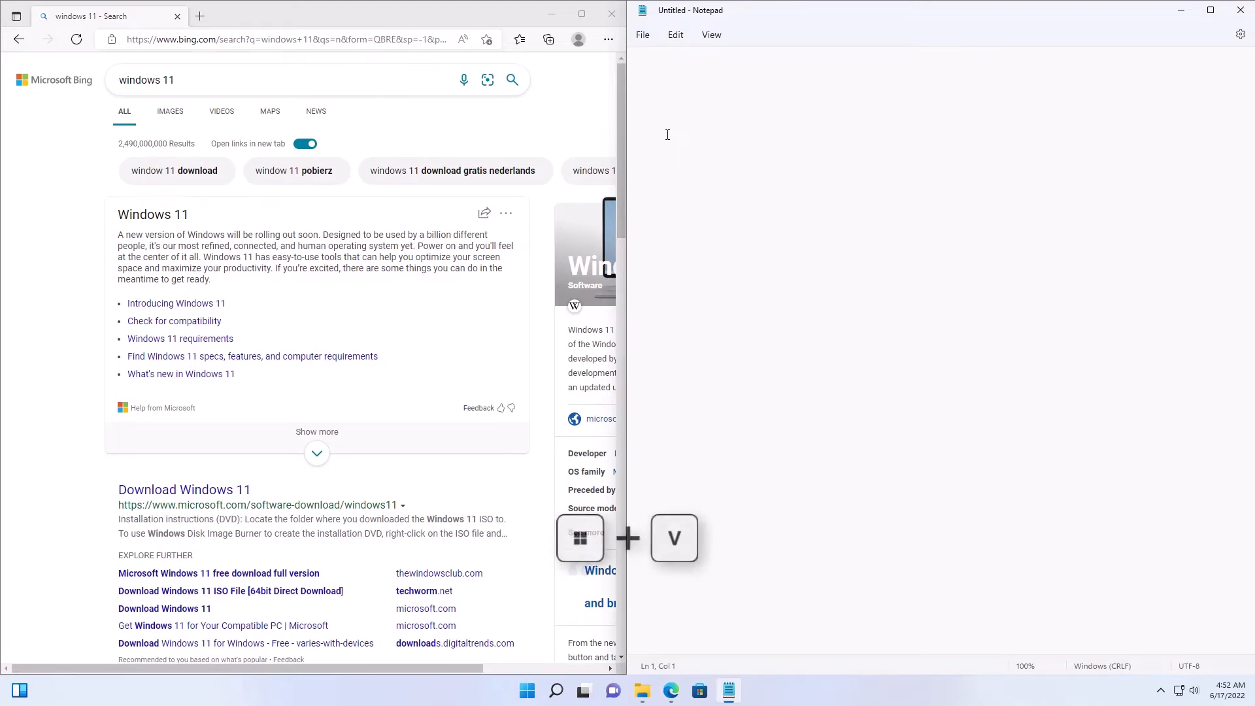
{"action": "key", "text": "win+v"}
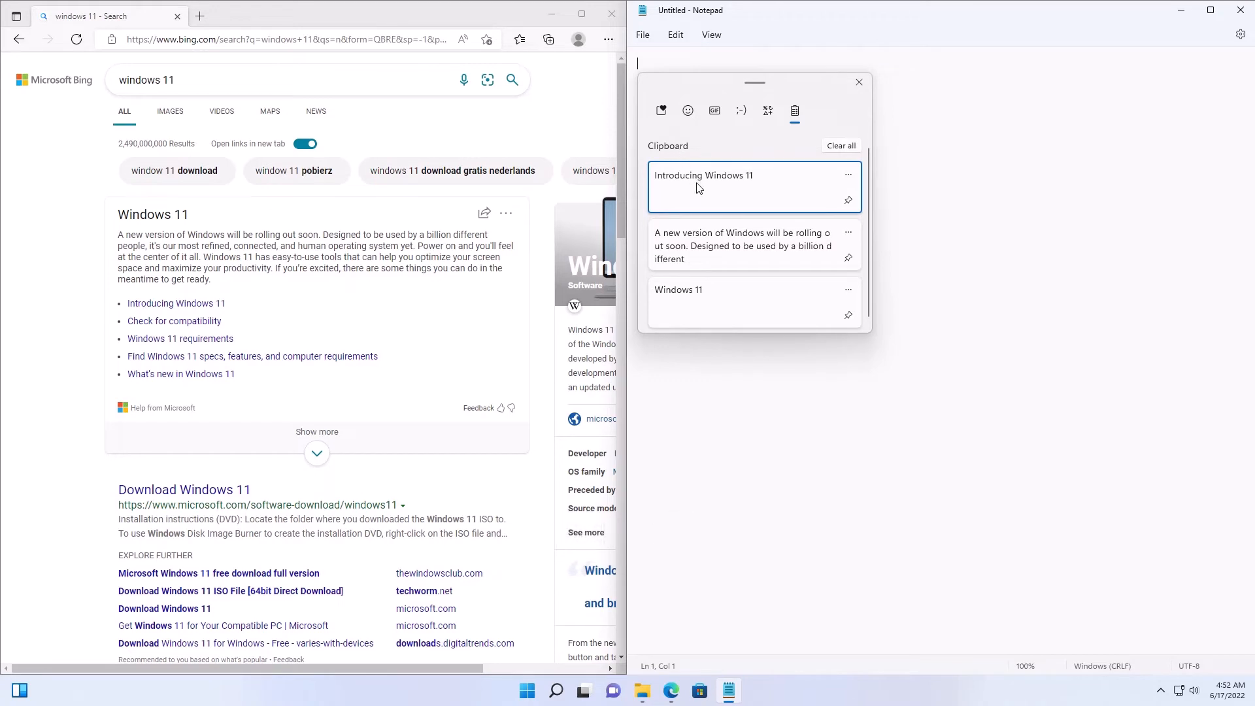
{"action": "left_click", "coordinate": [752, 186]}
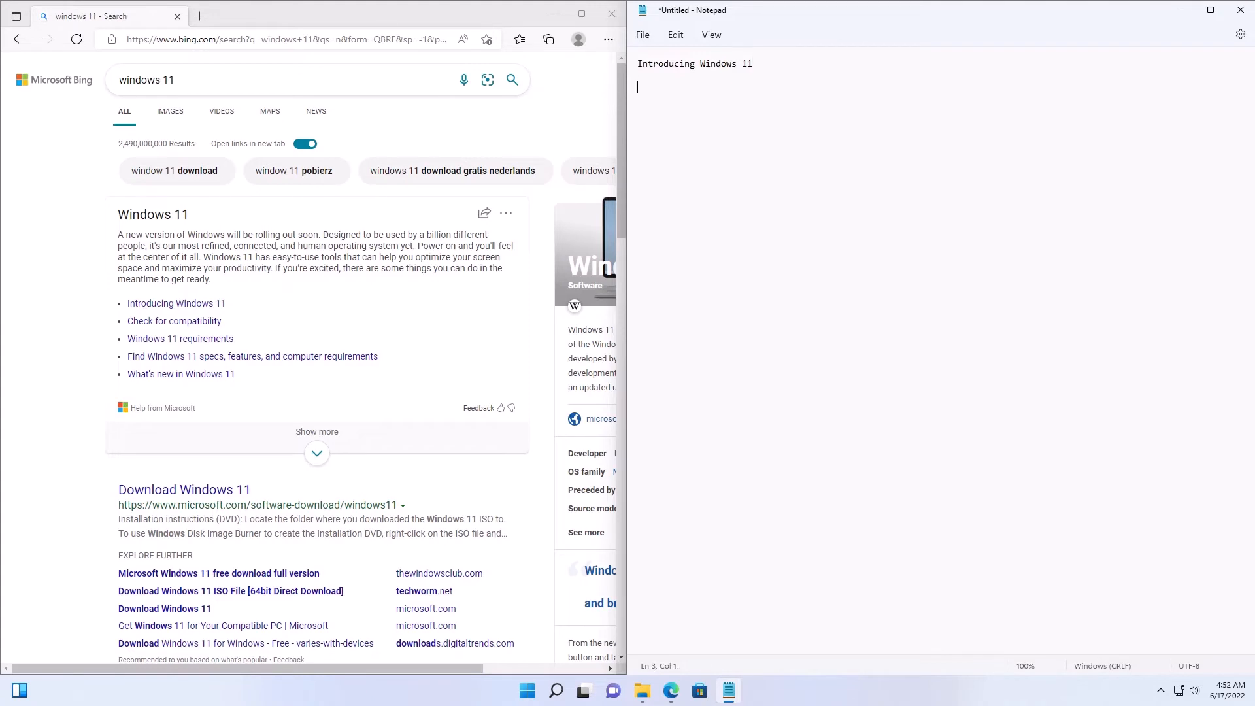
Paste the sentence about the new Windows version from clipboard history, then start a new line.
{"action": "key", "text": "Win+V"}
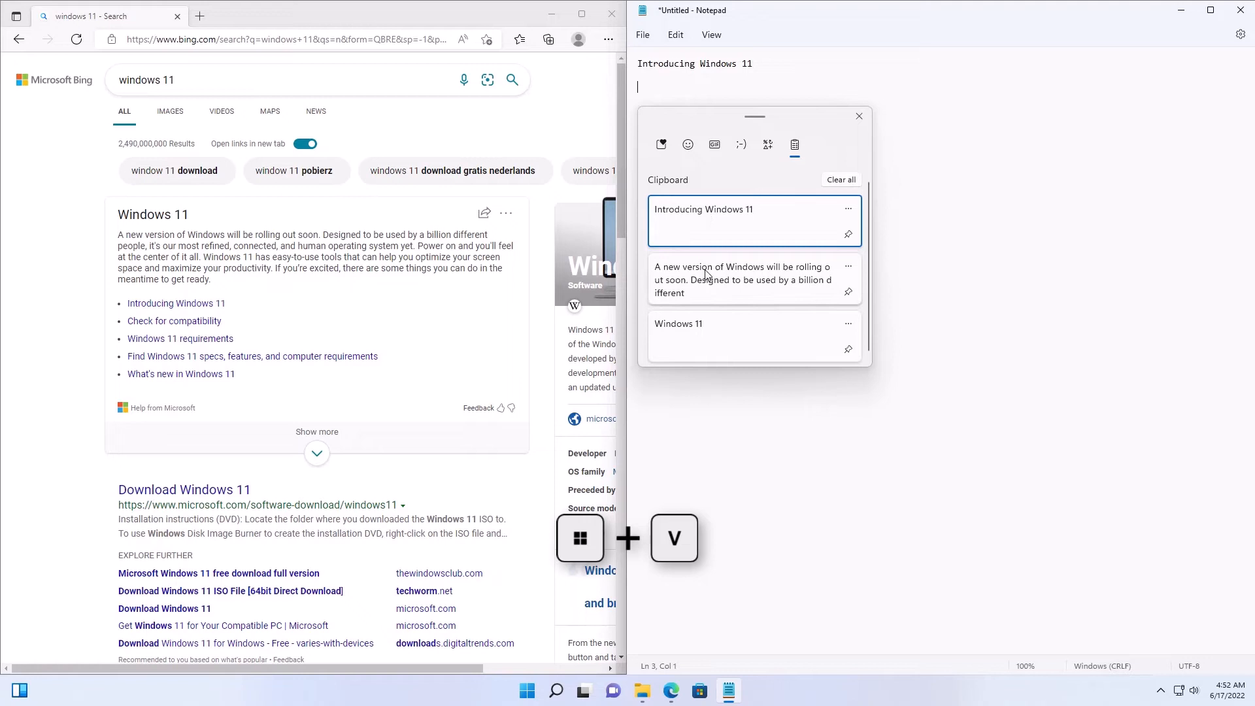
{"action": "left_click", "coordinate": [753, 279]}
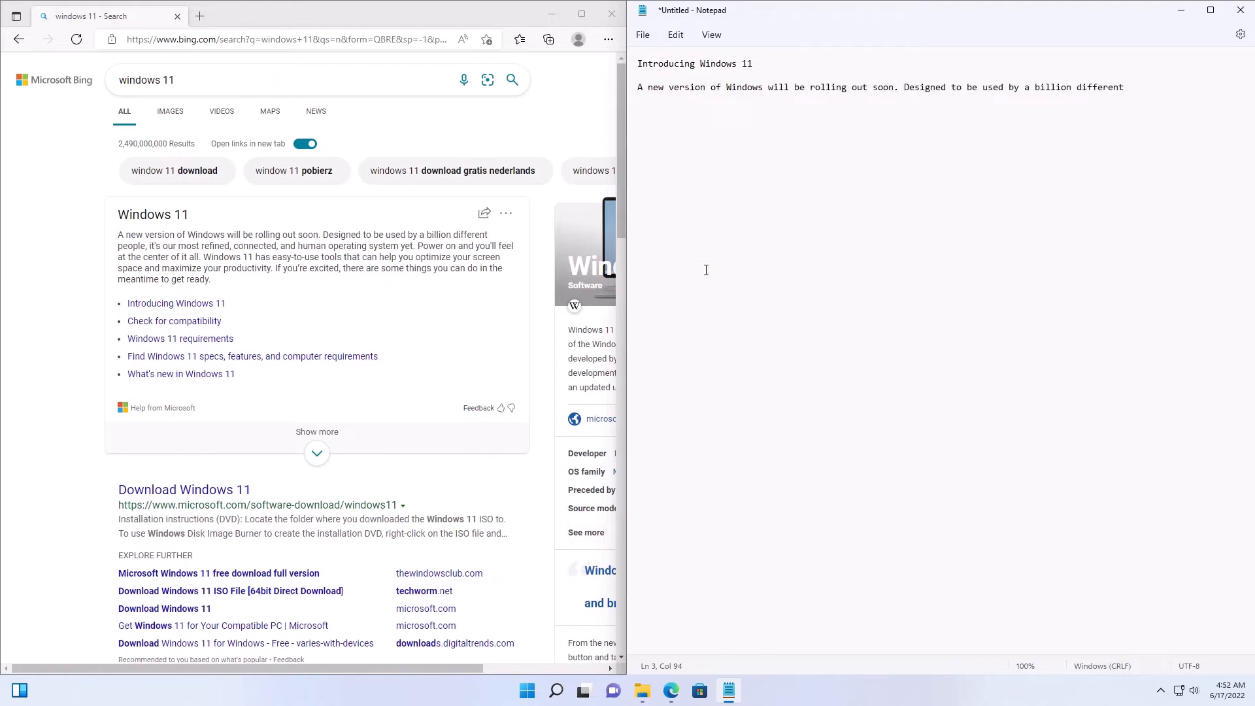
{"action": "key", "text": "Enter"}
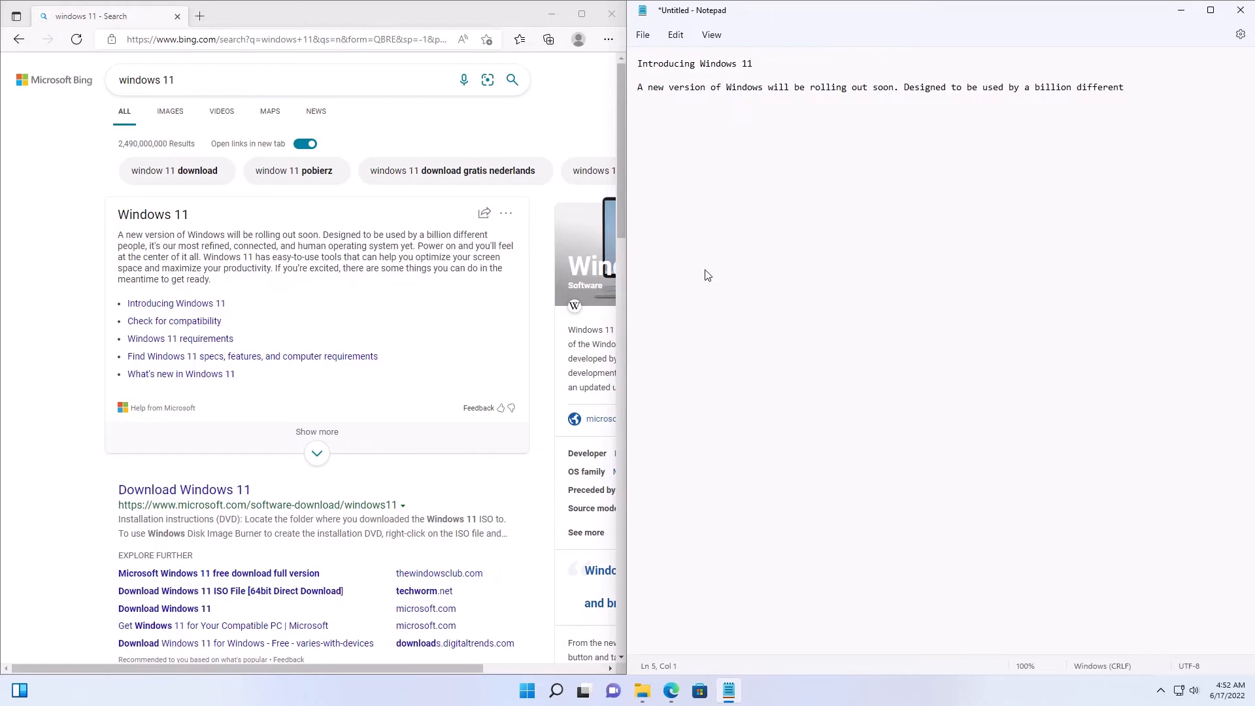
Paste the 'Windows 11' snippet from the Win+V panel as the third line.
{"action": "key", "text": "Win+v"}
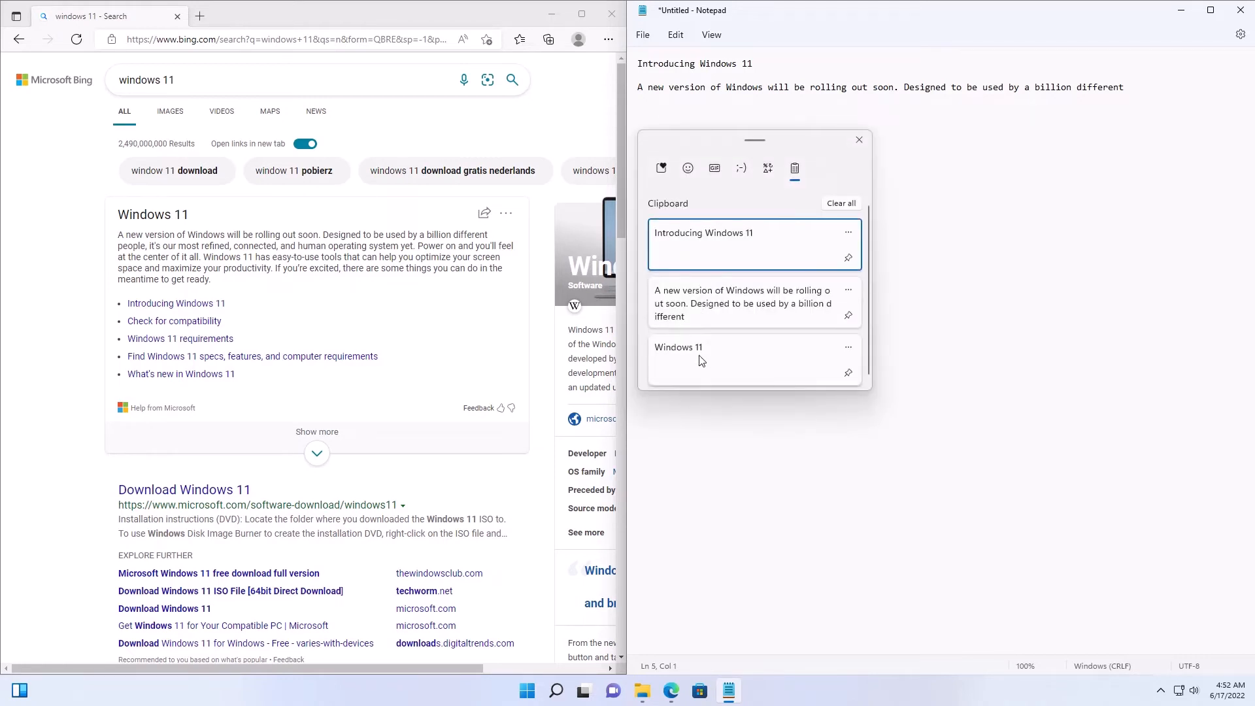
{"action": "left_click", "coordinate": [678, 354]}
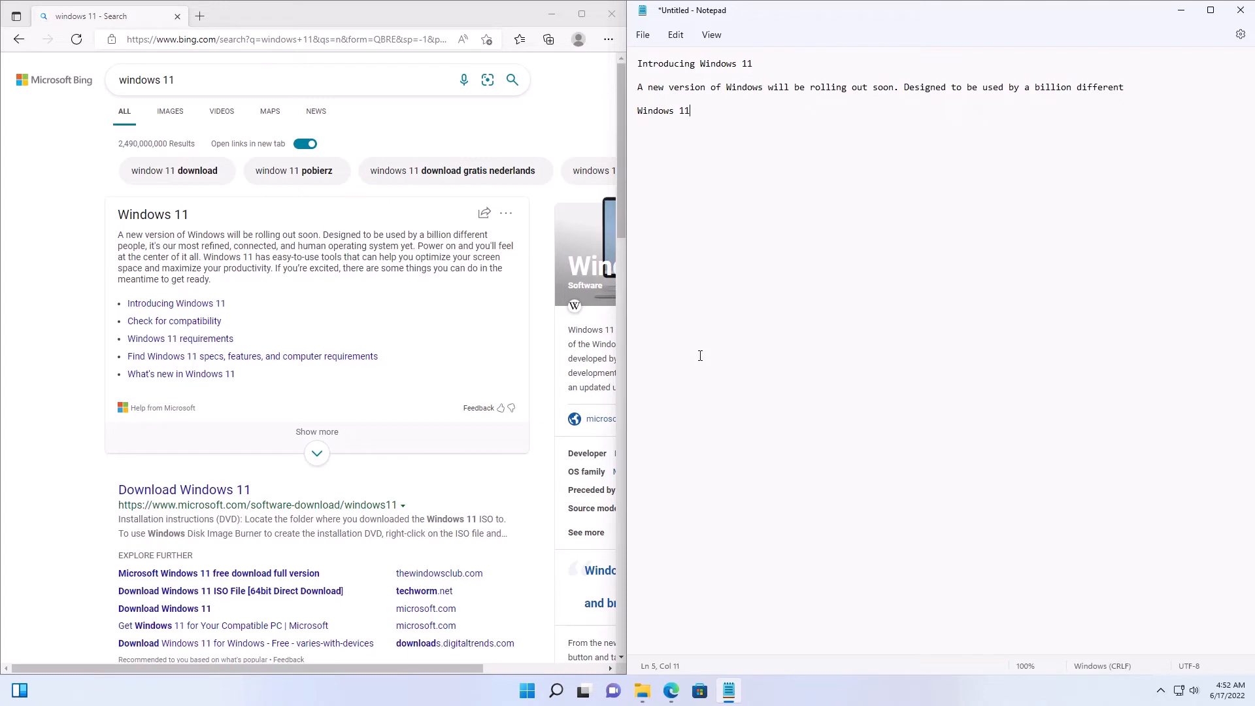
{"action": "mouse_move", "coordinate": [710, 298]}
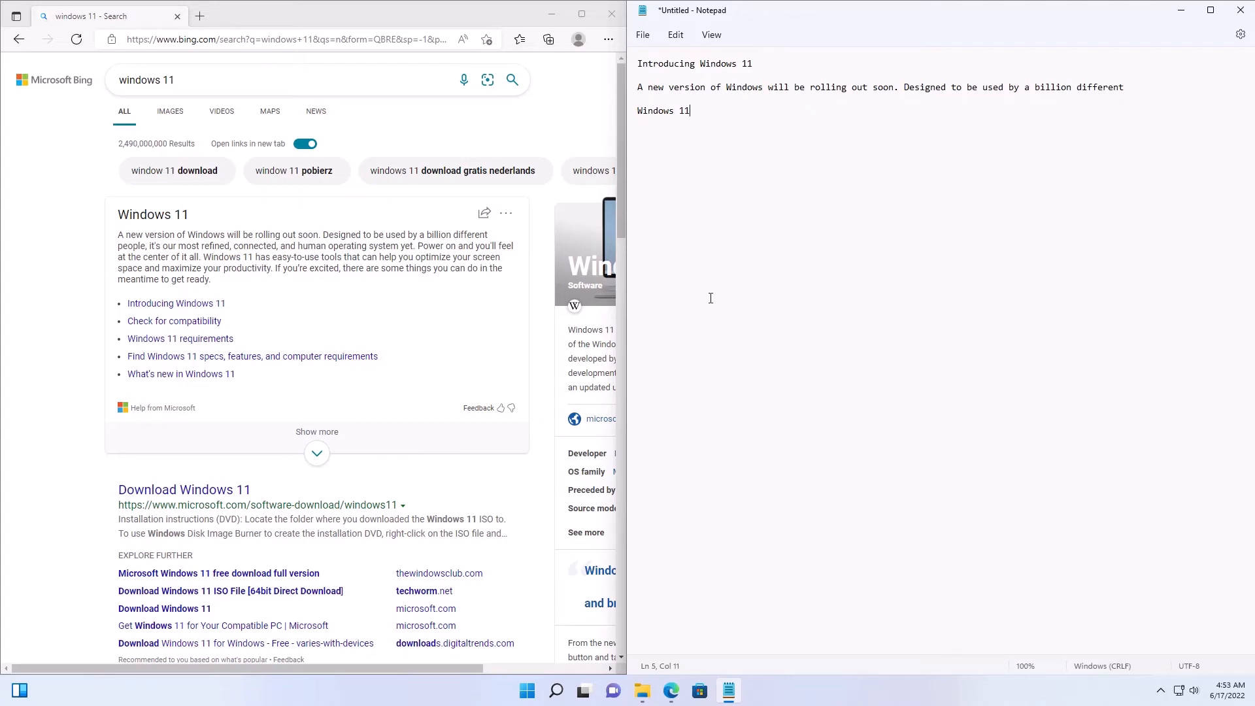
{"action": "mouse_move", "coordinate": [771, 115]}
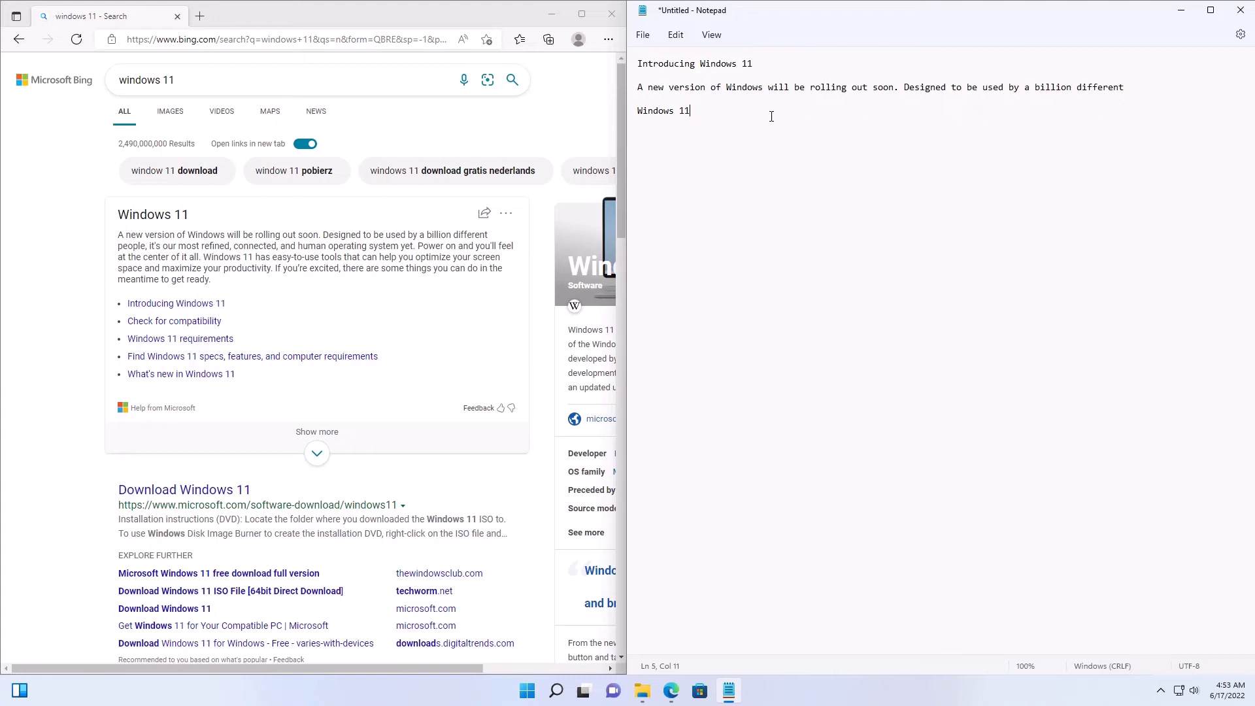
{"action": "mouse_move", "coordinate": [754, 278]}
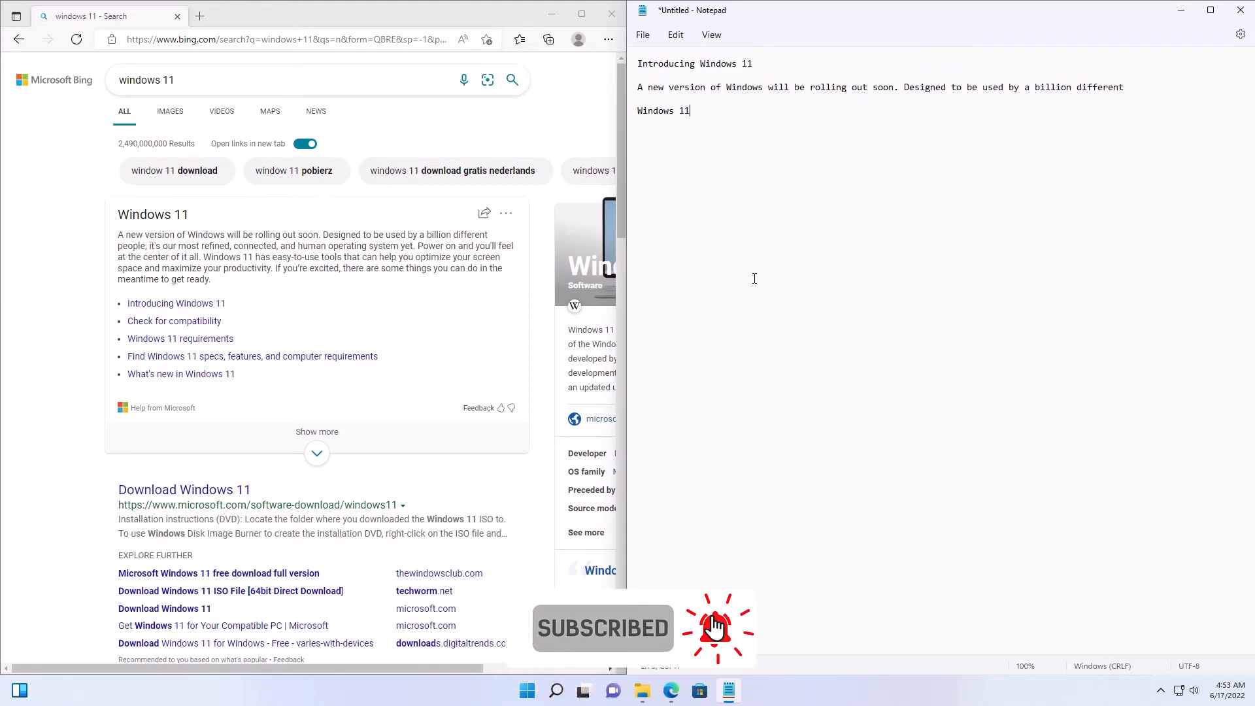
Reopen the Win+V clipboard history panel over Notepad to manage saved items.
{"action": "key", "text": "Win+V"}
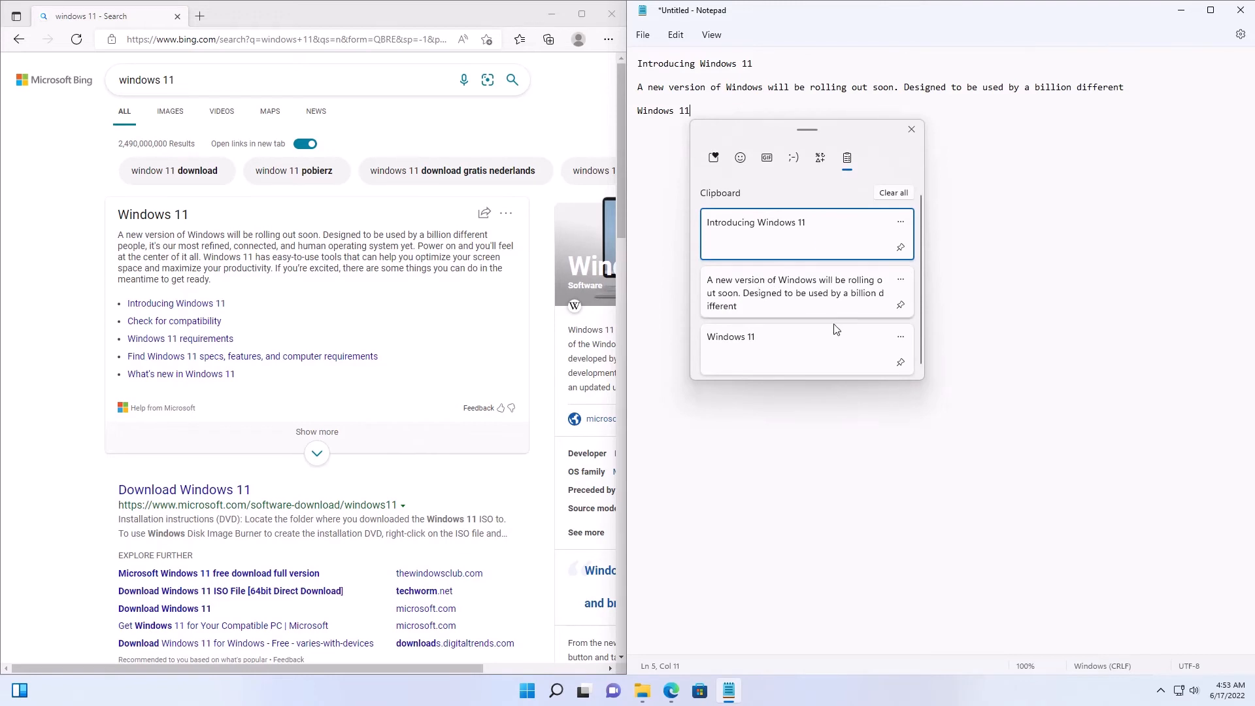
{"action": "mouse_move", "coordinate": [900, 247]}
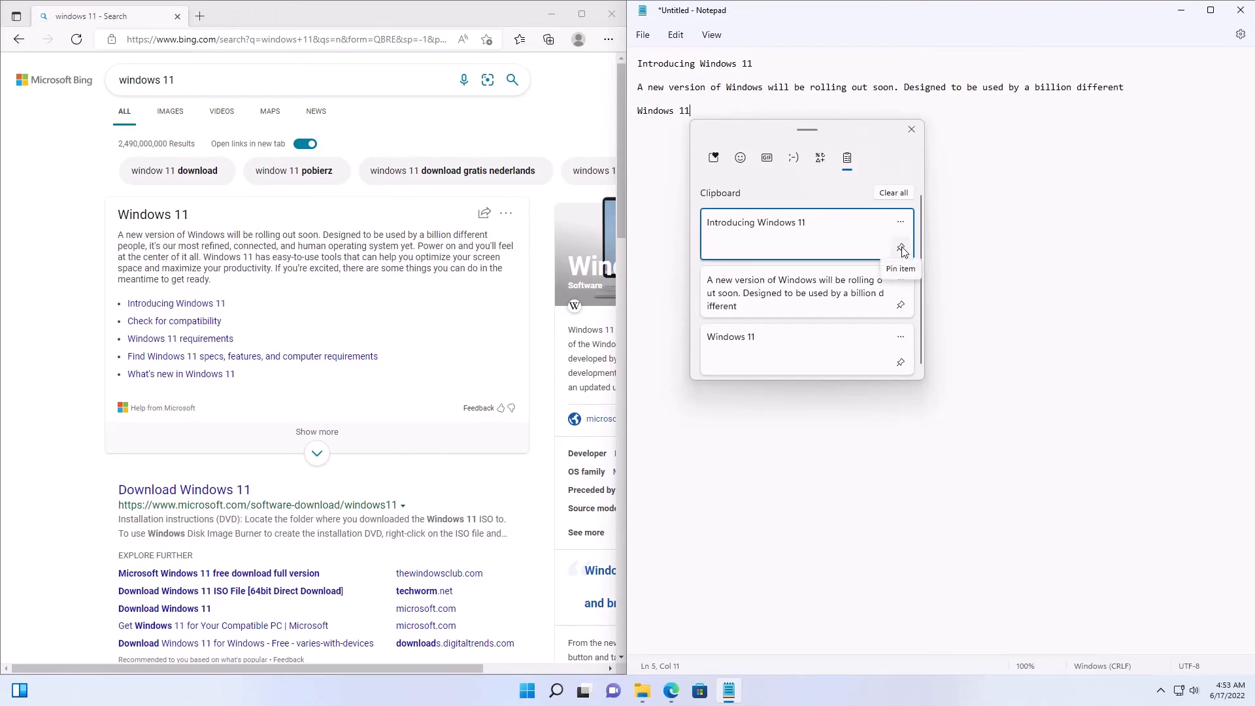
{"action": "mouse_move", "coordinate": [901, 249]}
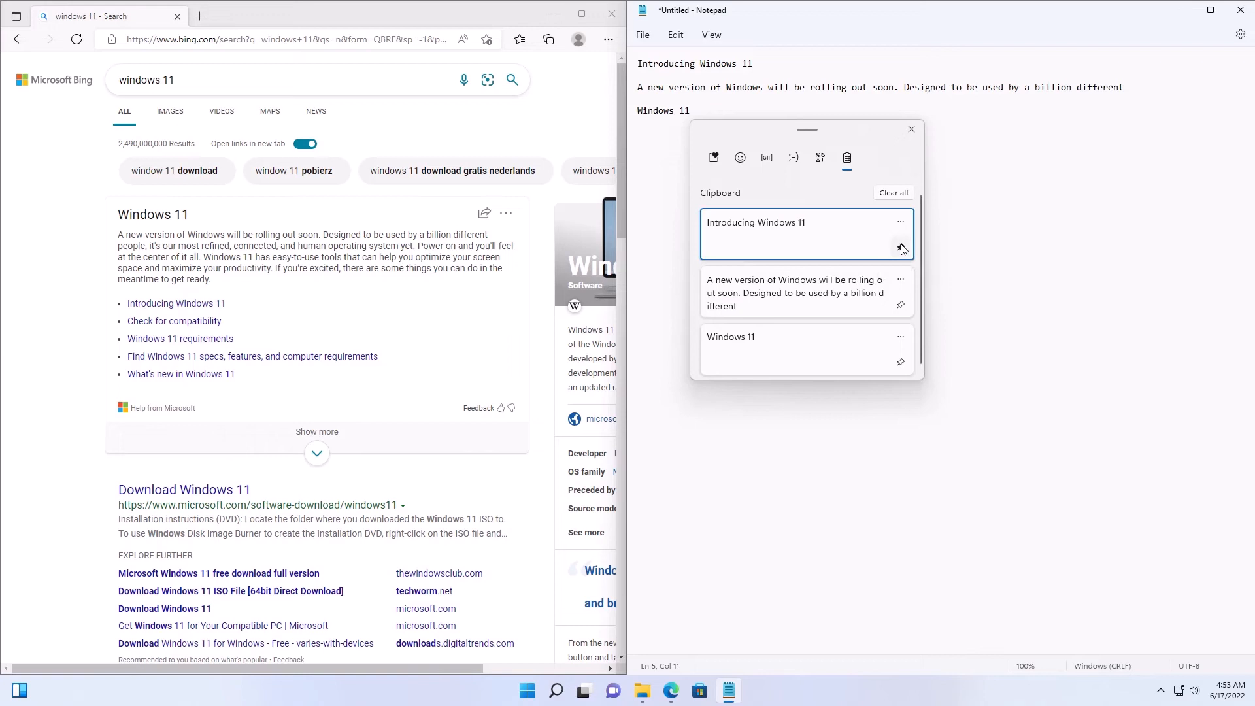